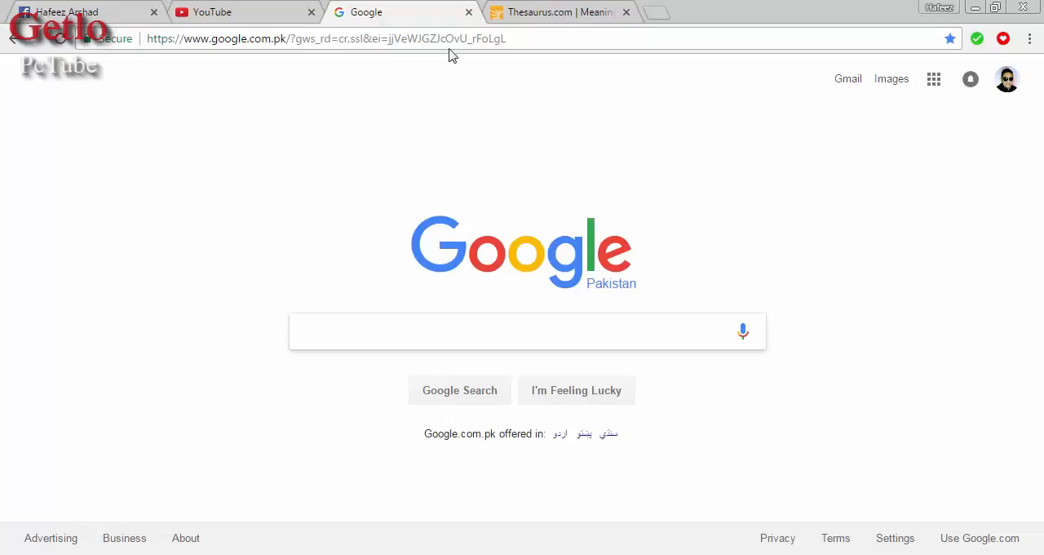
Open Chrome's Extensions page from the main menu under More tools
click(1030, 39)
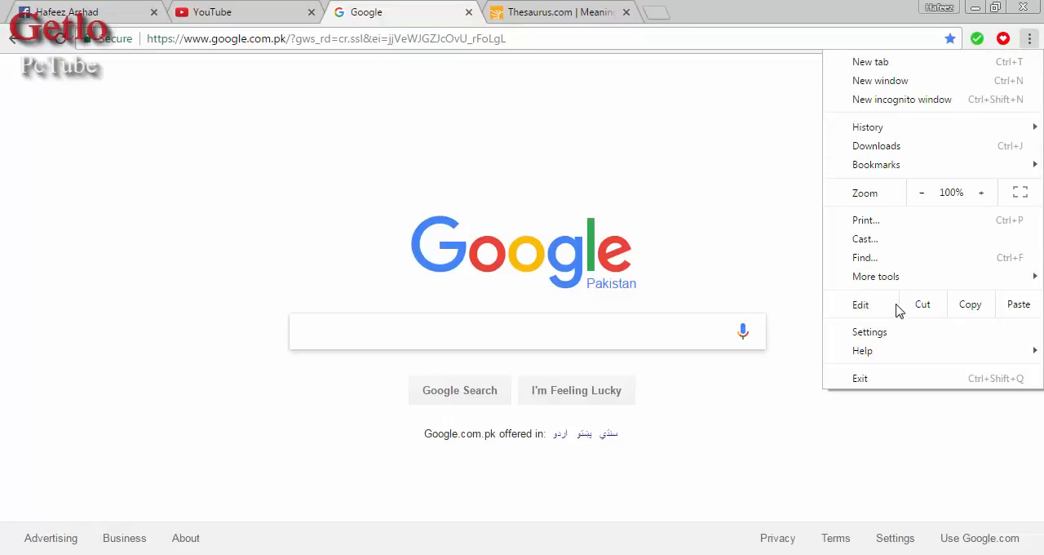
click(875, 276)
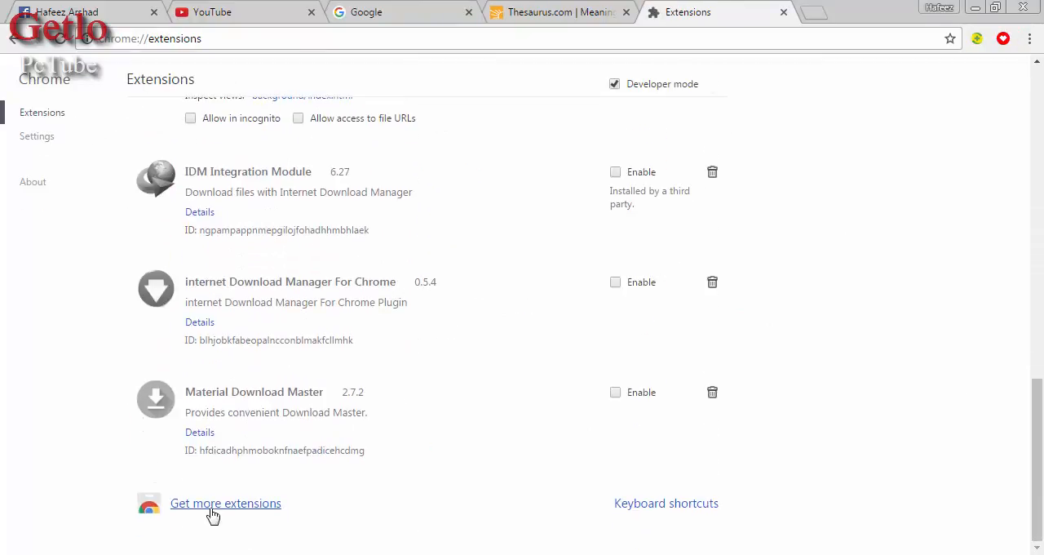
Open the Chrome Web Store and search for 'tab layout'
click(226, 504)
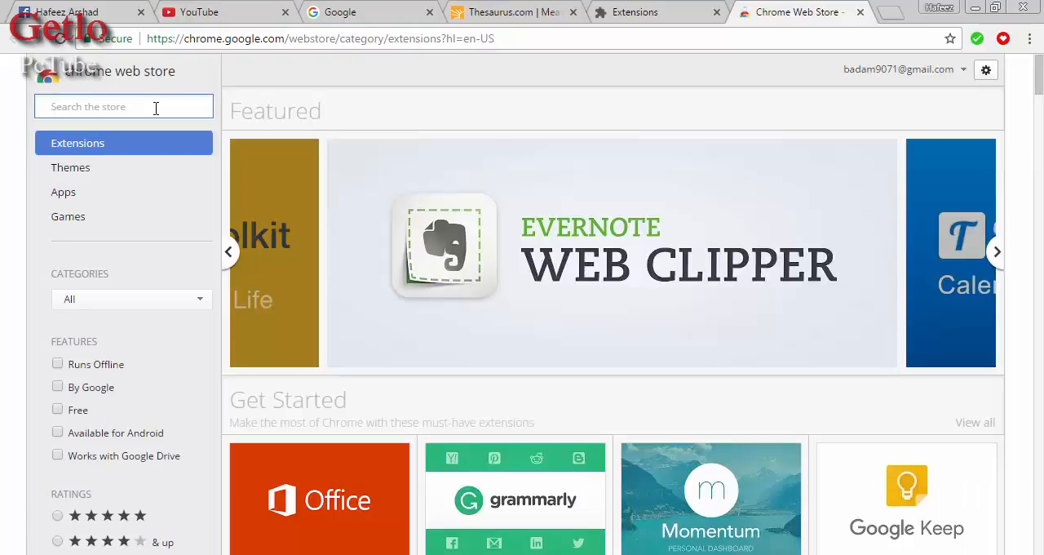
text(t)
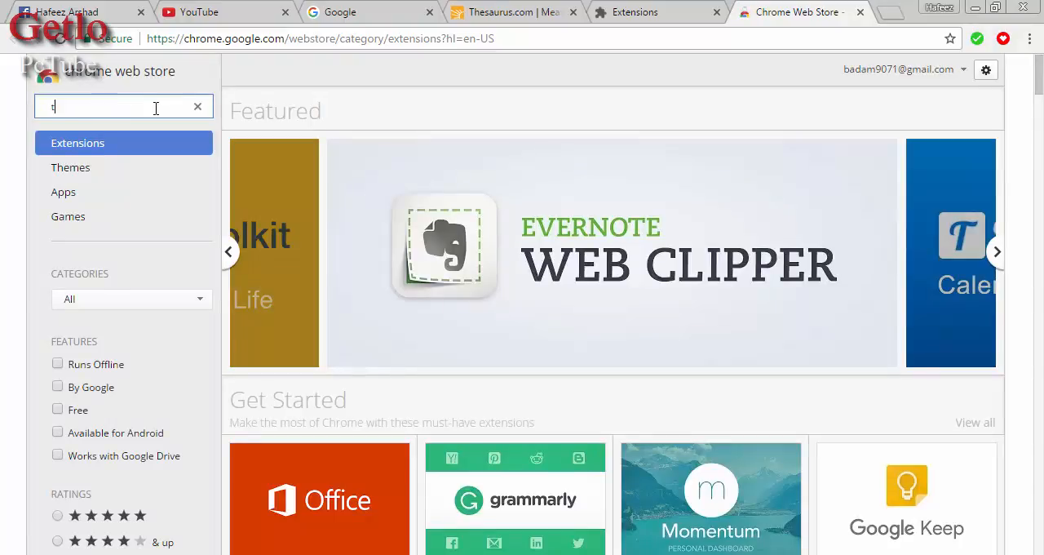
text(ab layout)
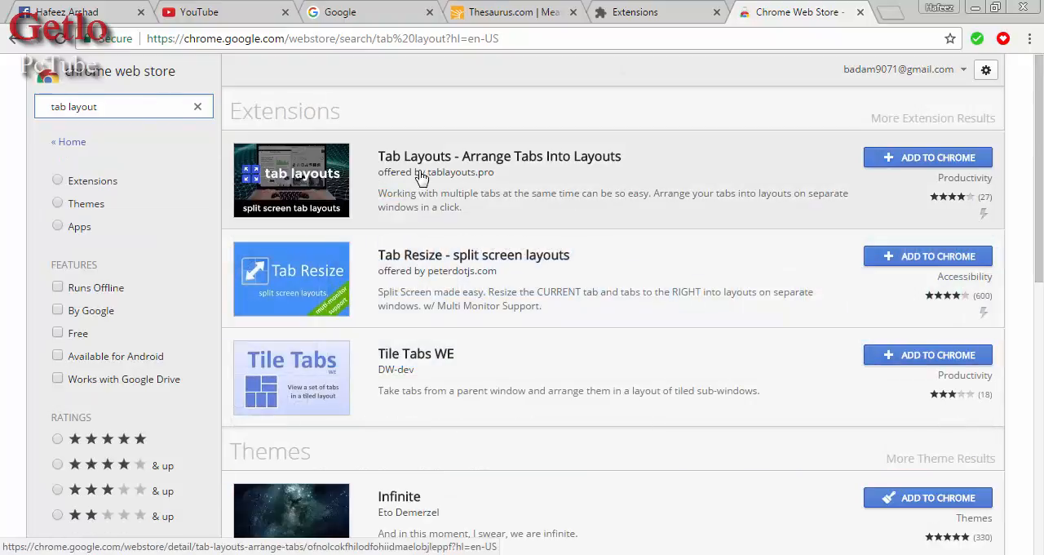
mouse_move(392, 182)
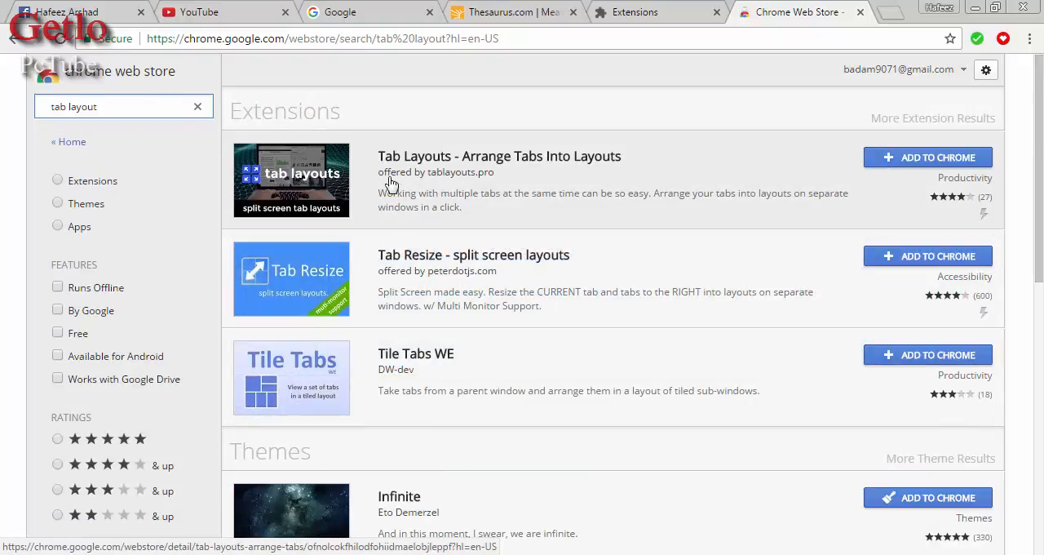
mouse_move(363, 169)
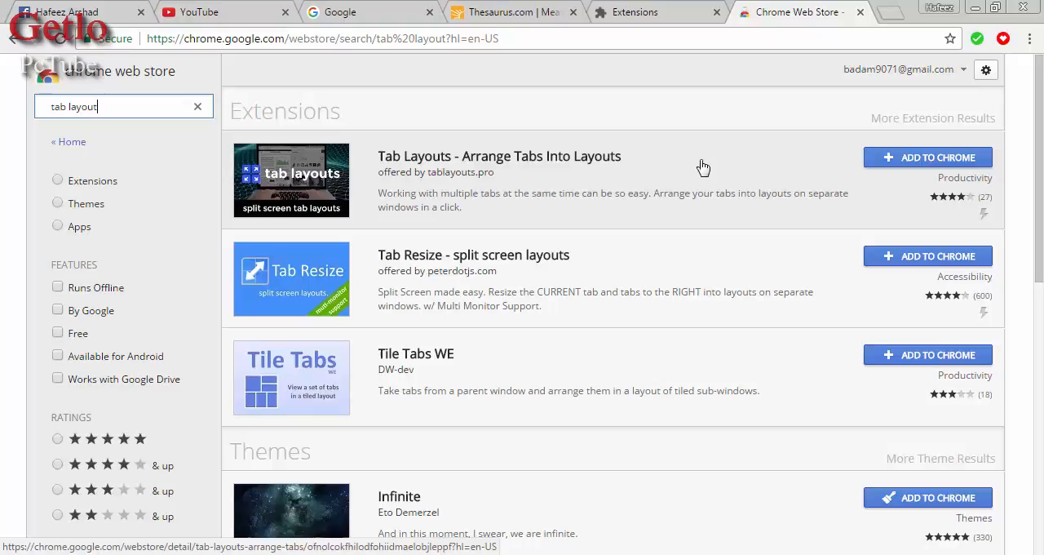
Add the Tab Layouts - Arrange Tabs Into Layouts extension to Chrome and confirm the install
click(927, 157)
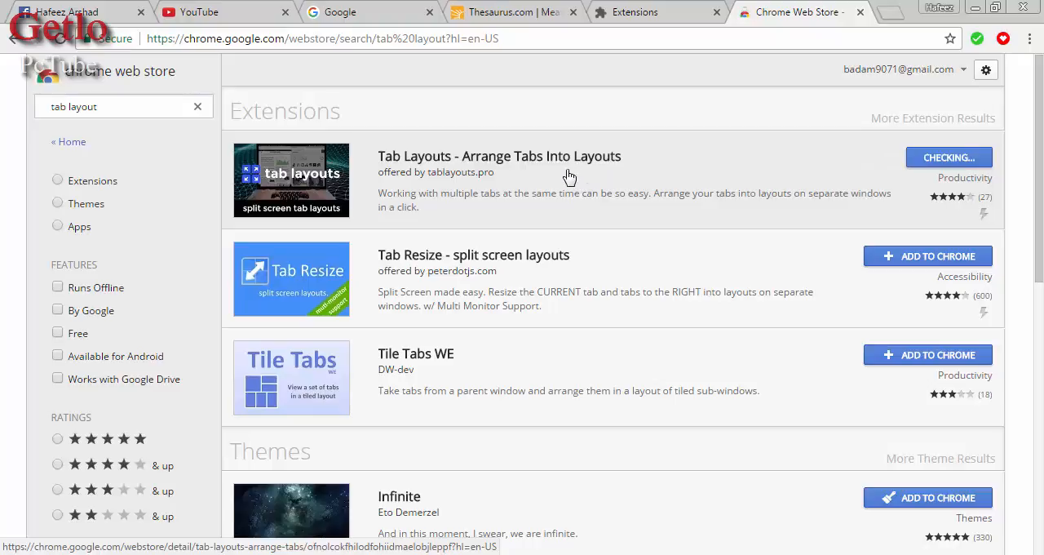
click(949, 156)
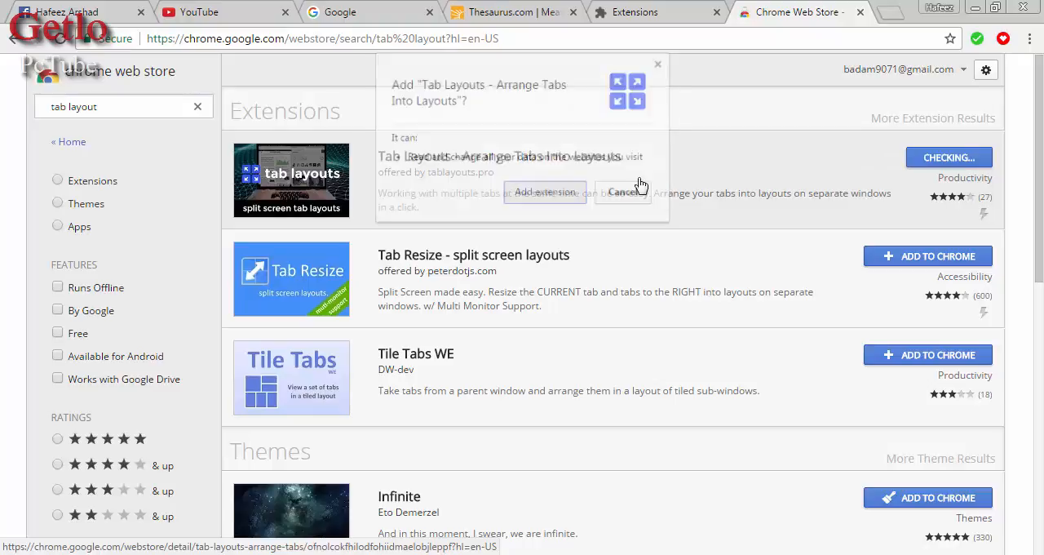
click(623, 192)
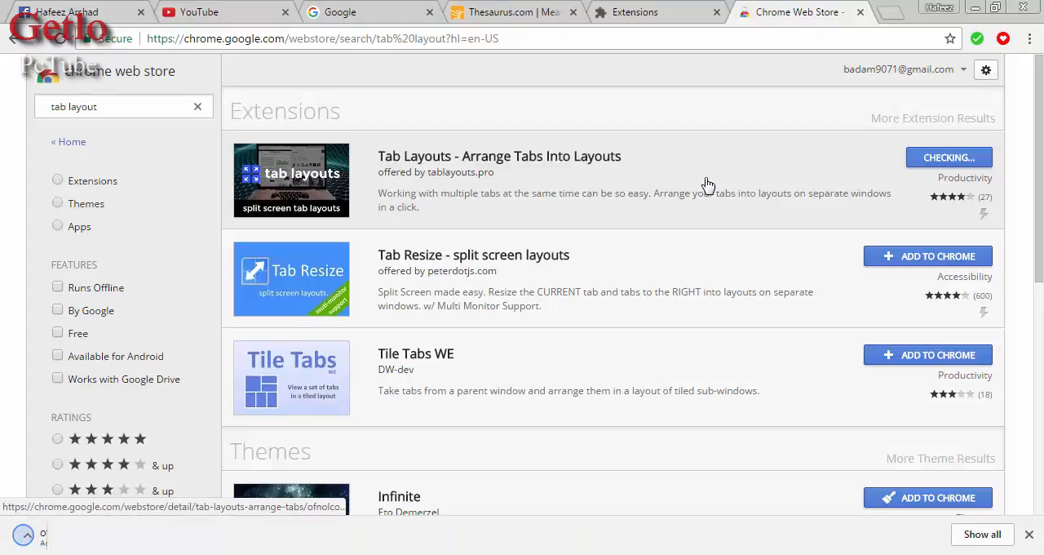
click(949, 158)
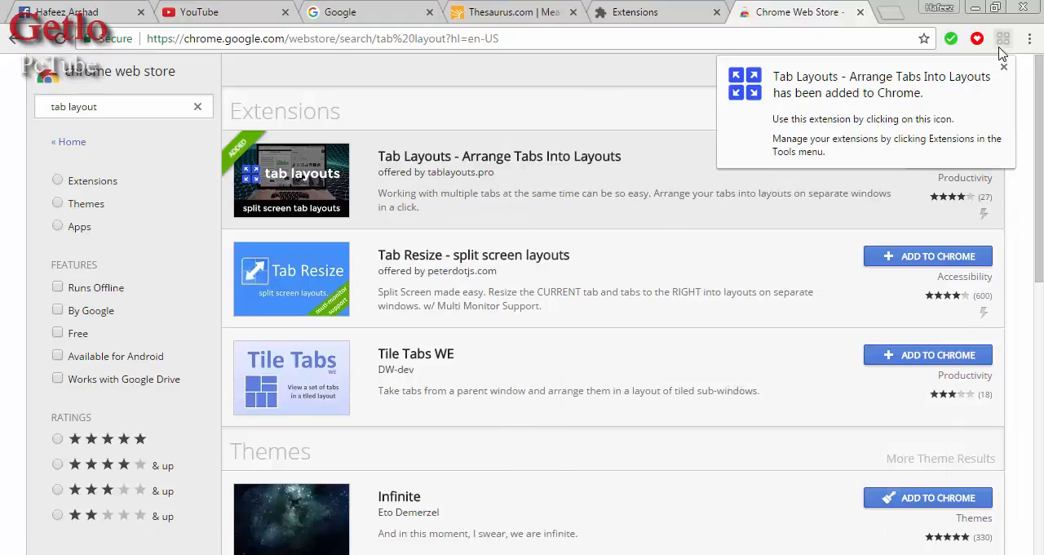
Open the Tab Layouts toolbar popup showing the 2x2, 2x1, 1x2 and 1x1 options
click(978, 38)
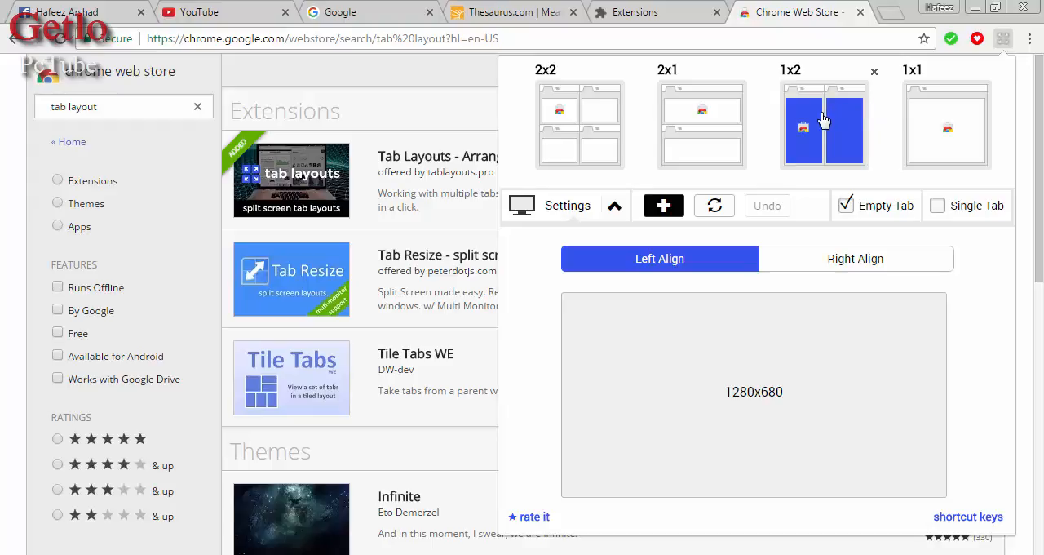
mouse_move(814, 123)
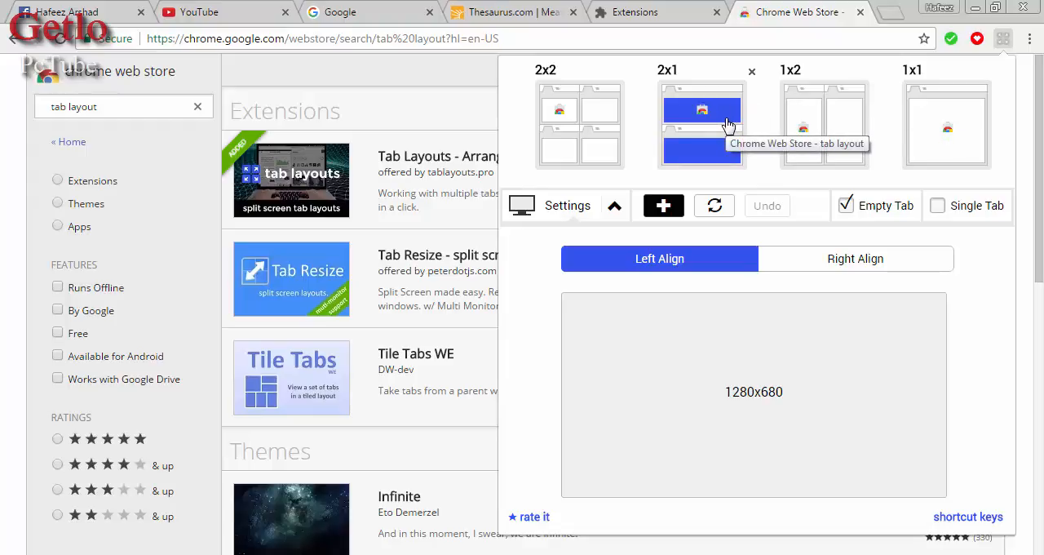
mouse_move(694, 117)
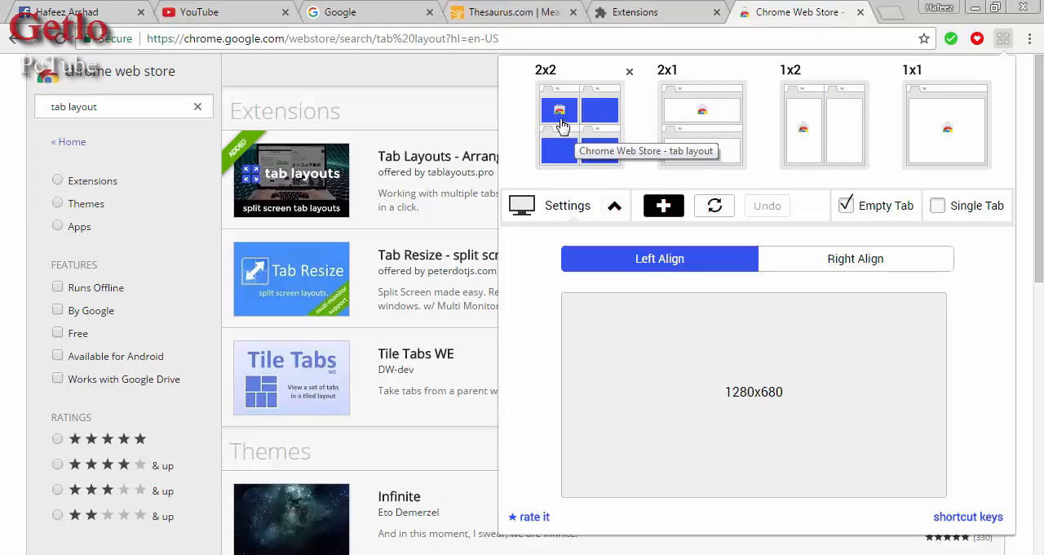
mouse_move(571, 124)
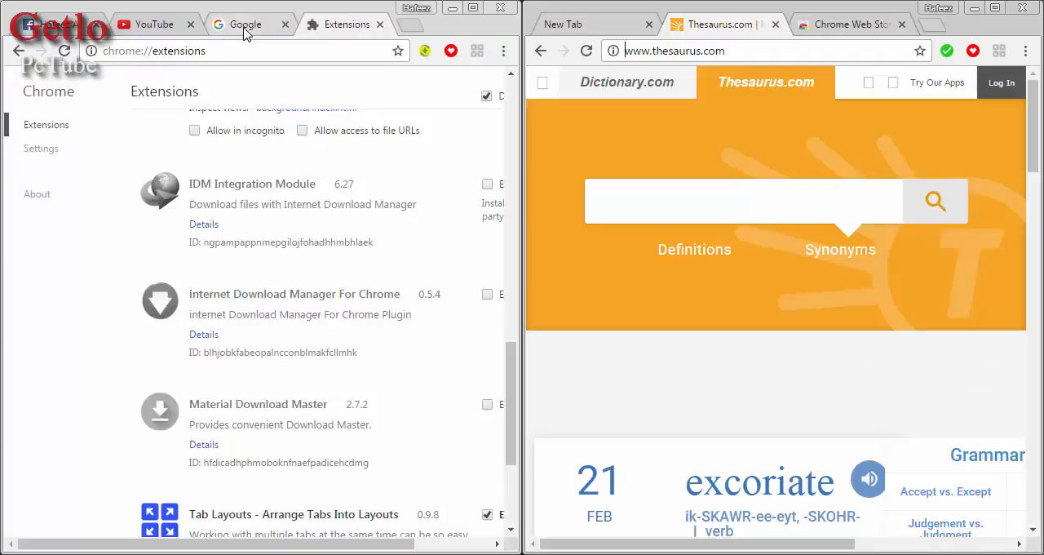
Choose the 2x2 layout to tile the tabs into four windows
click(584, 24)
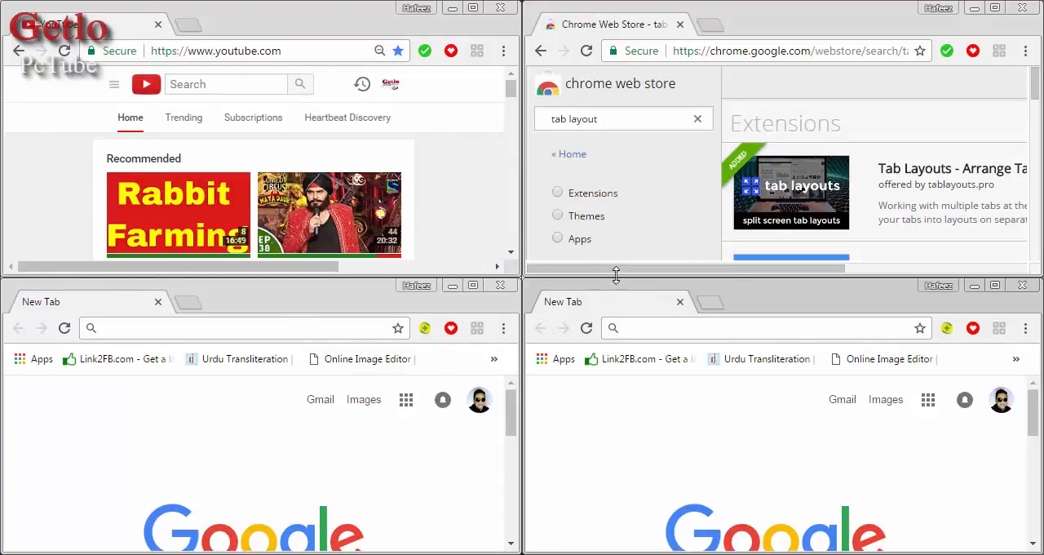
mouse_move(482, 270)
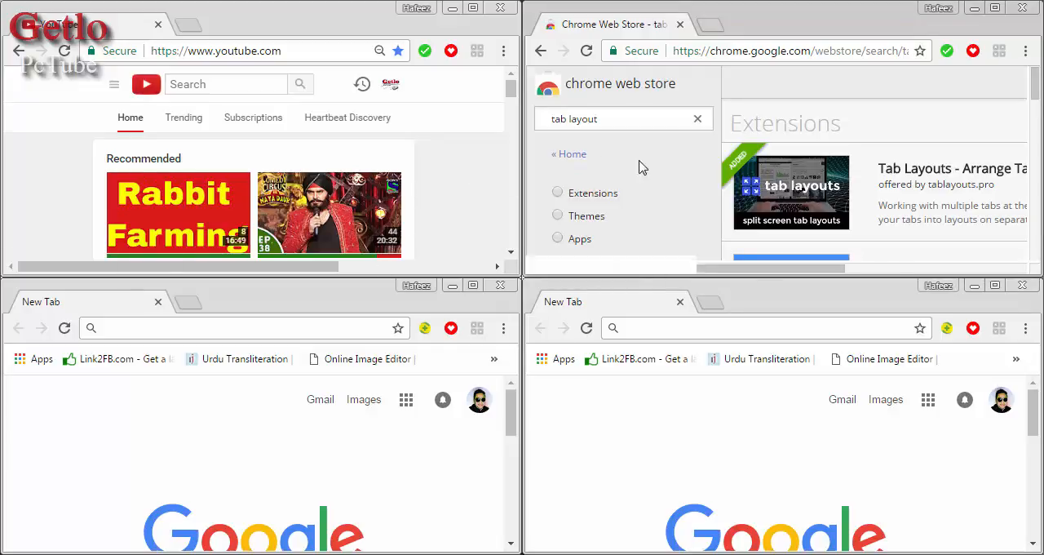
mouse_move(918, 43)
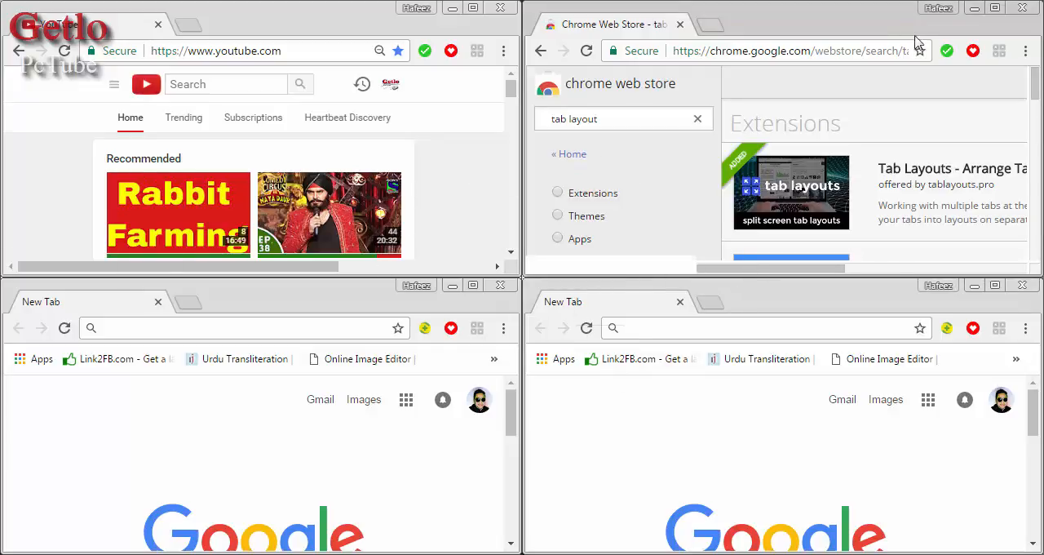
mouse_move(839, 36)
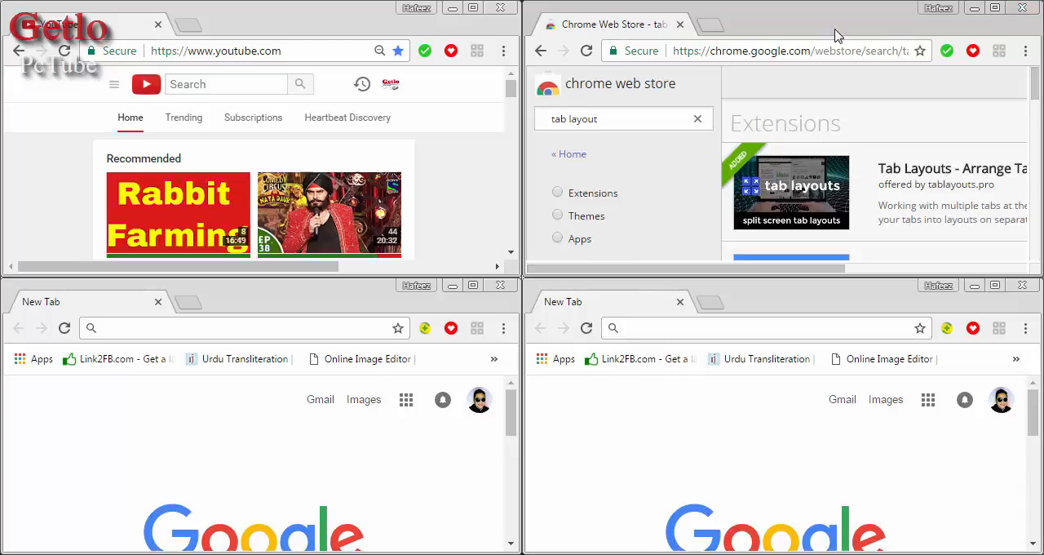